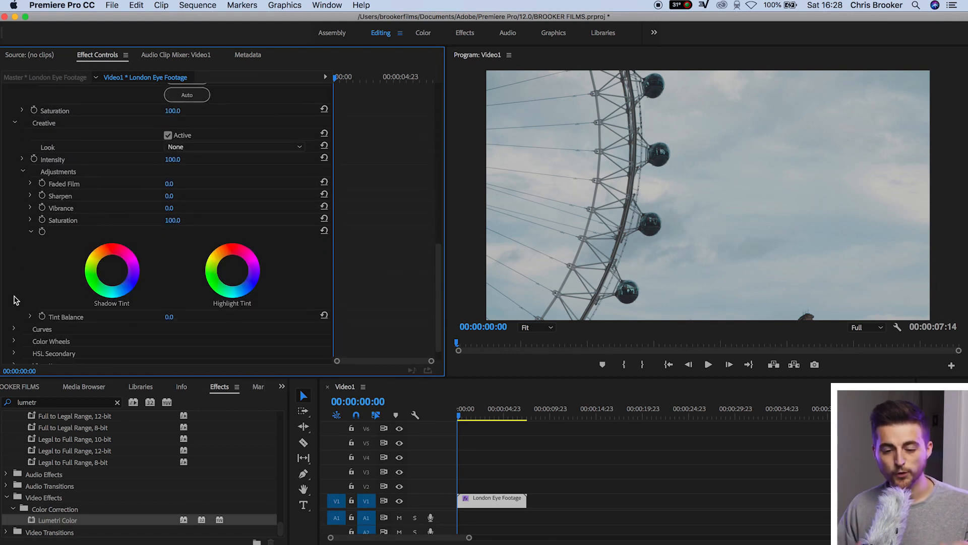
- Drag a Lumetri RGB curve point to fade the London Eye clip
drag(169, 195, 179, 196)
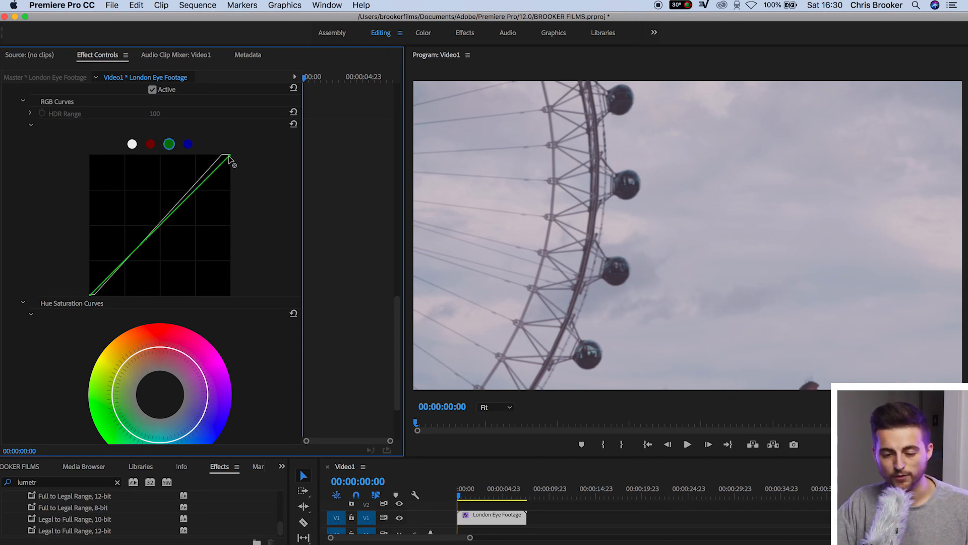
- Drag the top point of a Lumetri RGB curve to tint the clip slightly green
drag(228, 156, 221, 162)
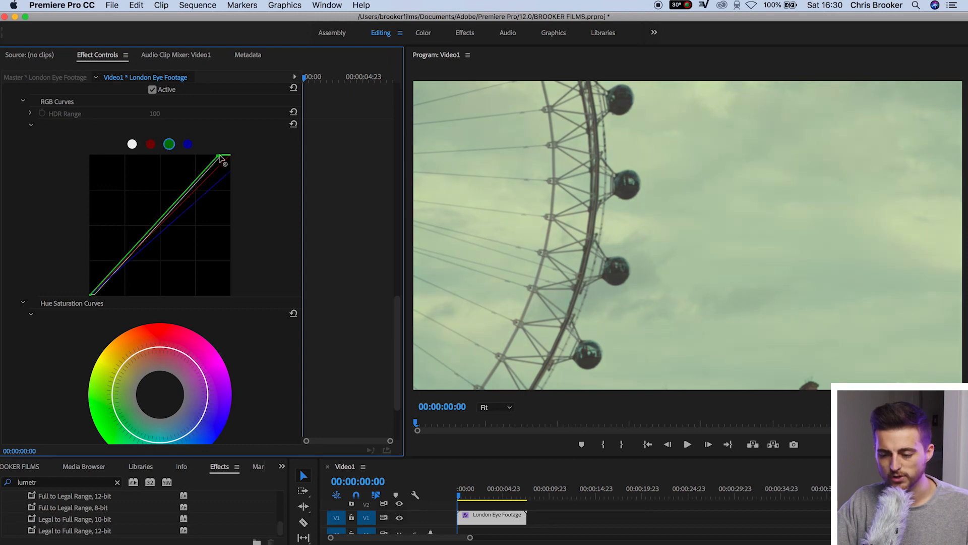